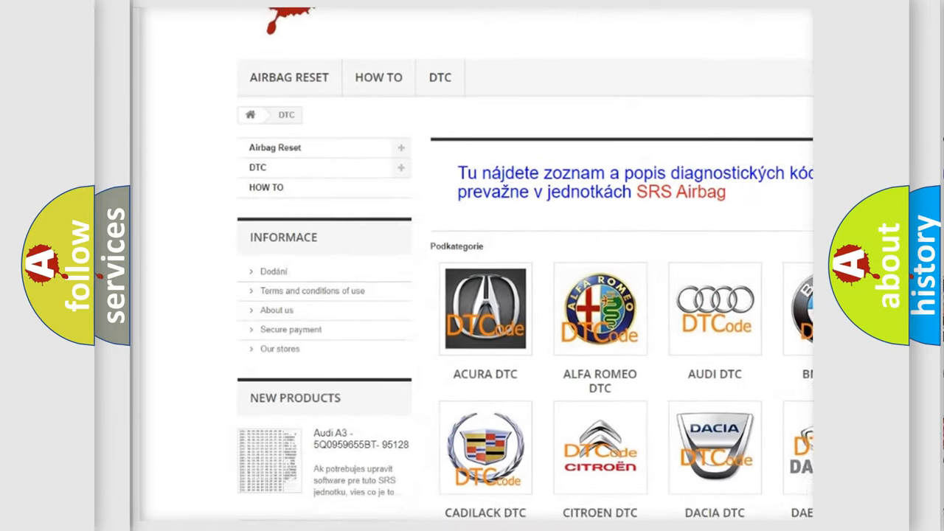
{"action": "scroll", "scroll_direction": "down", "scroll_amount": 3}
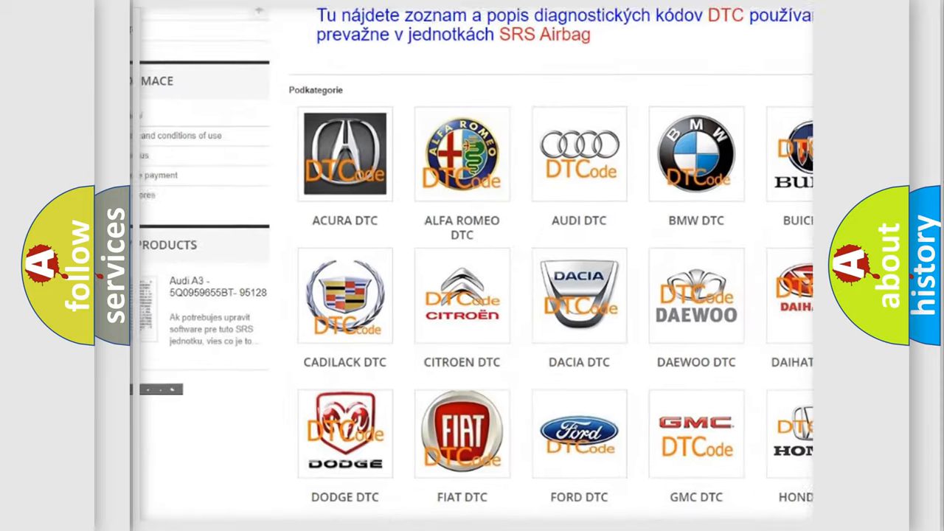
{"action": "scroll", "scroll_direction": "down", "scroll_amount": 3}
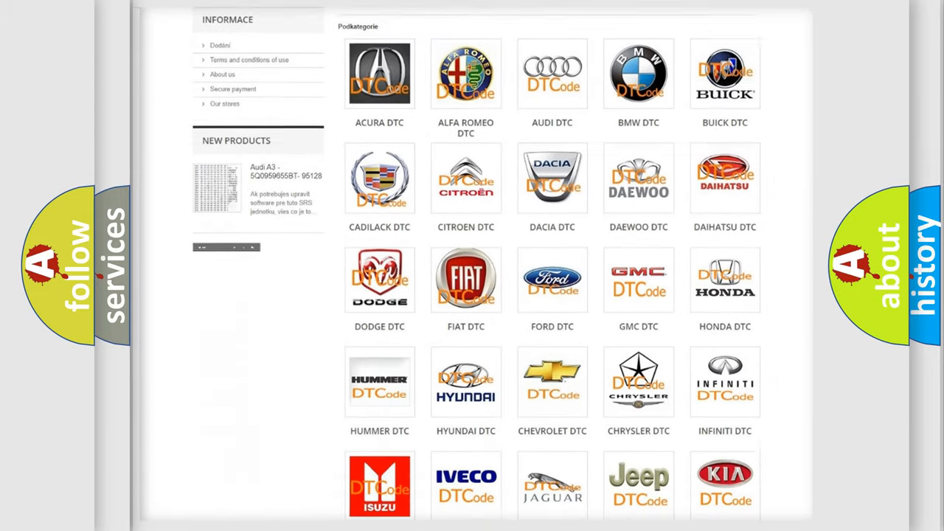
{"action": "scroll", "scroll_direction": "down", "scroll_amount": 3}
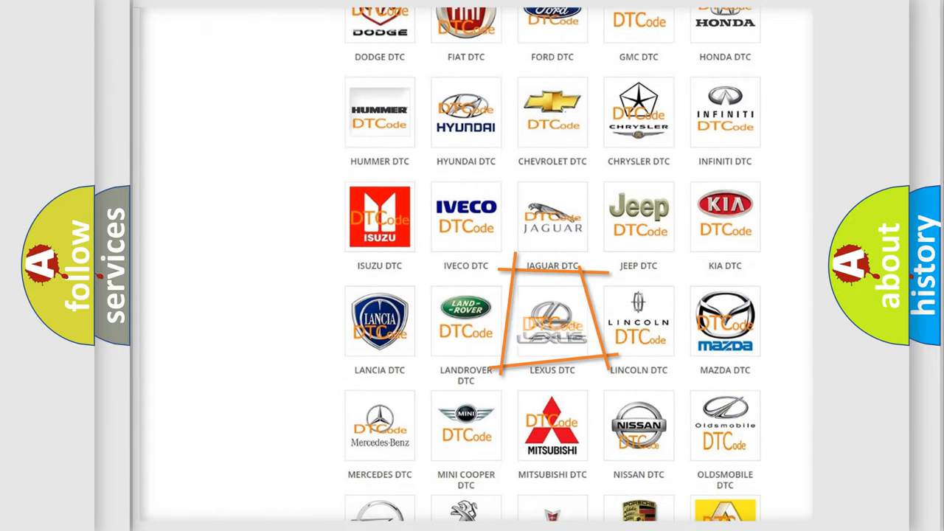